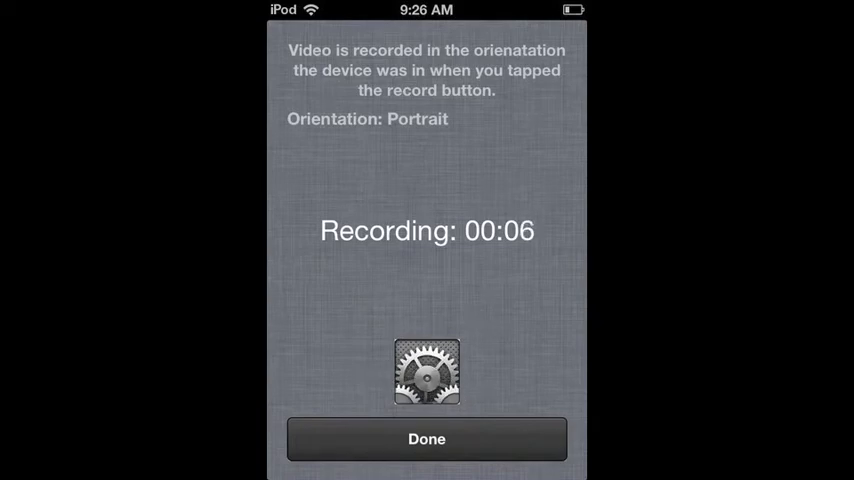
- Dismiss the Black Box Recorder panel with recording still running and return to Cydia
left_click(427, 438)
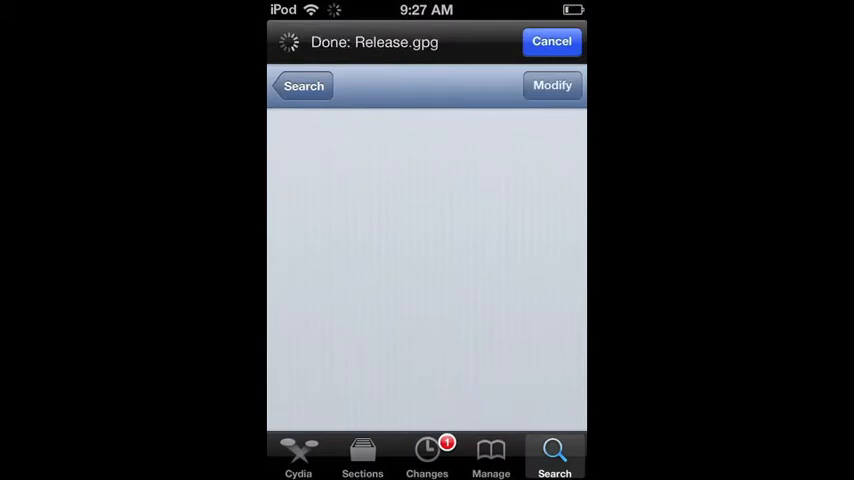
- Open Manage > Sources and start adding a new source to get the URL prompt
left_click(490, 455)
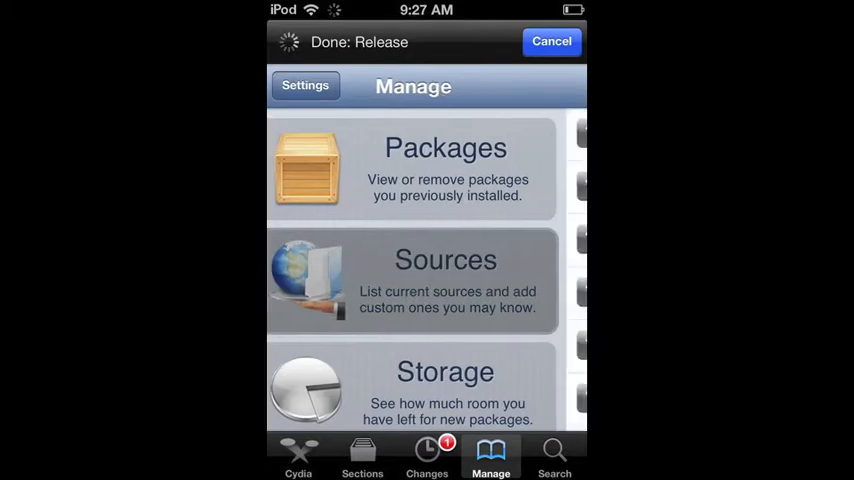
left_click(413, 280)
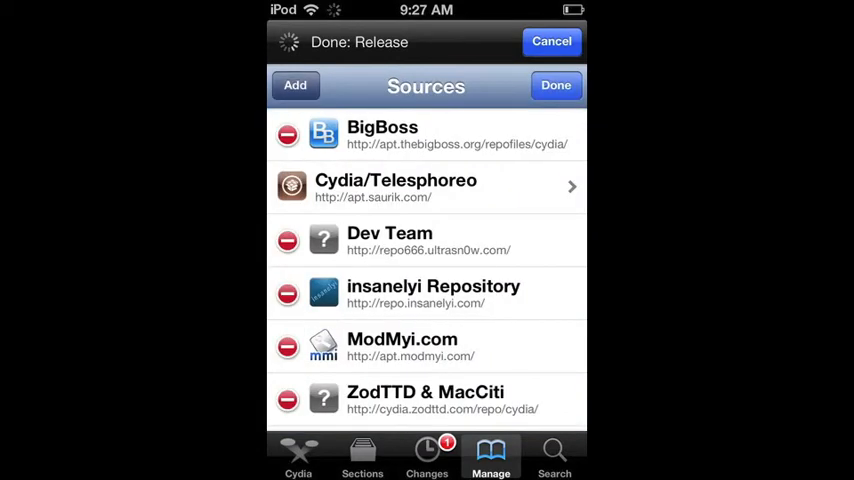
left_click(294, 85)
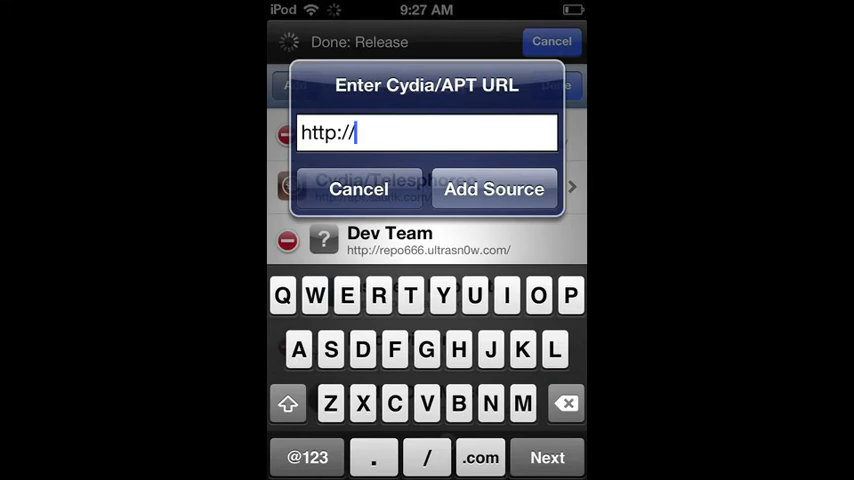
- Start entering the repository URL in the Enter Cydia/APT URL box
left_click(377, 295)
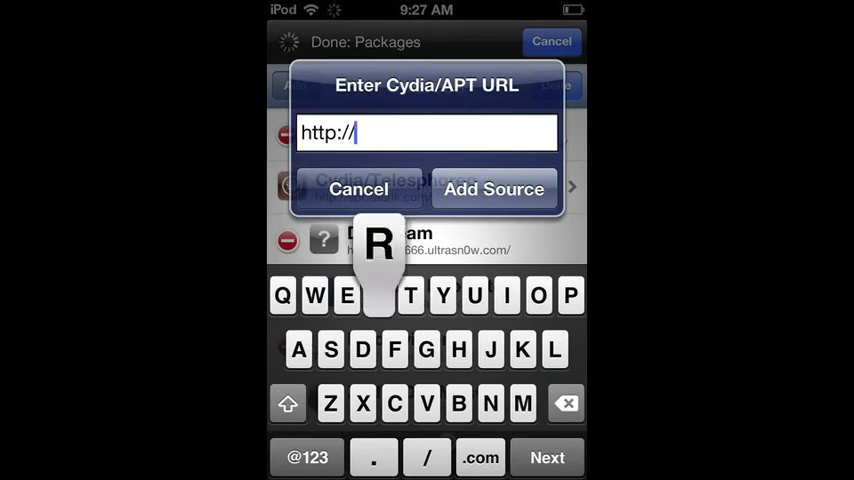
left_click(358, 189)
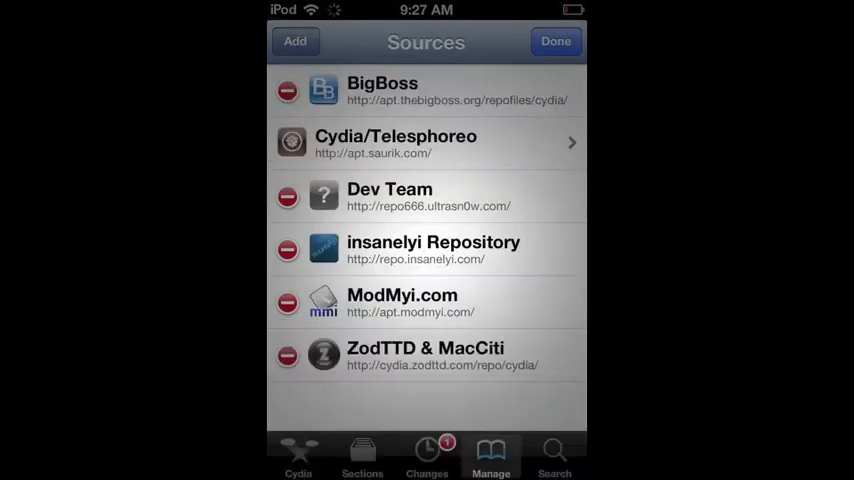
left_click(295, 41)
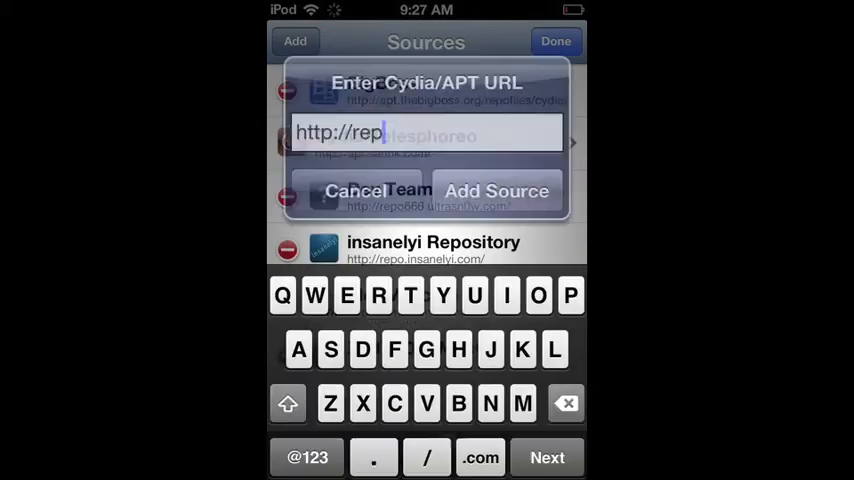
type("o")
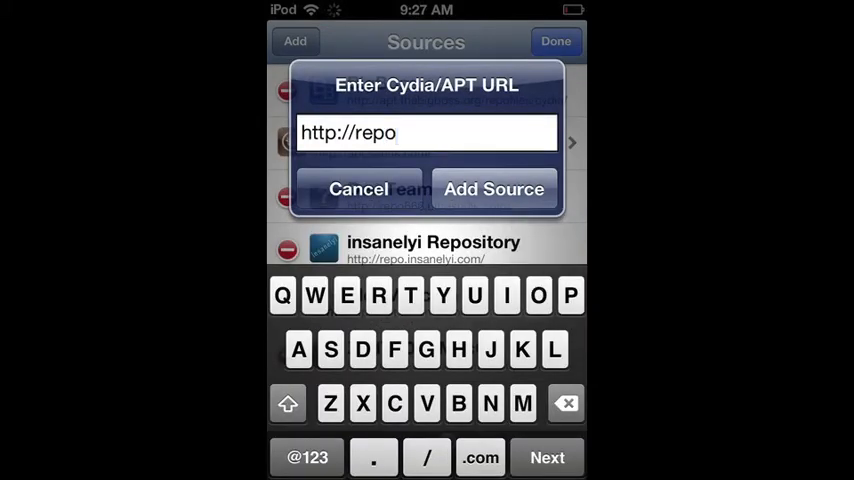
left_click(372, 457)
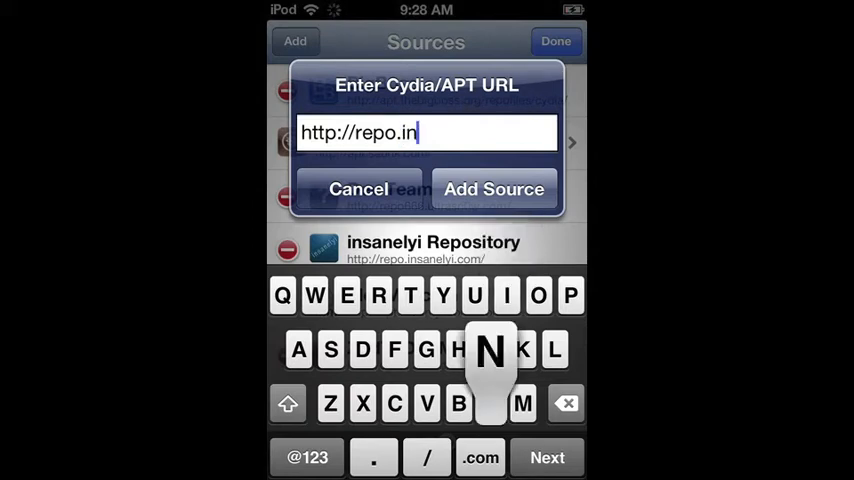
type("sa")
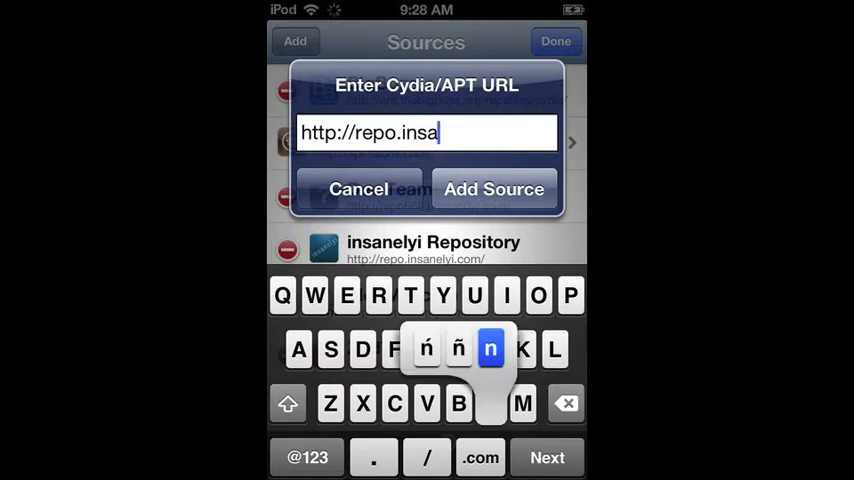
type("ly")
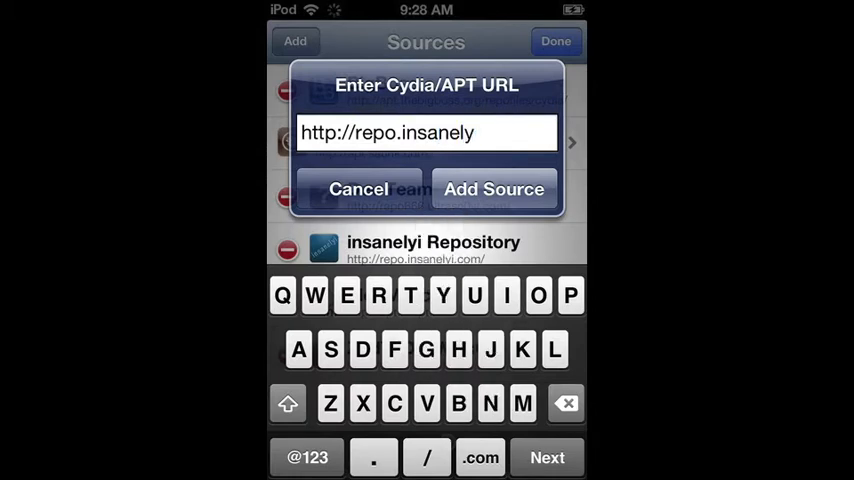
type("i.com/")
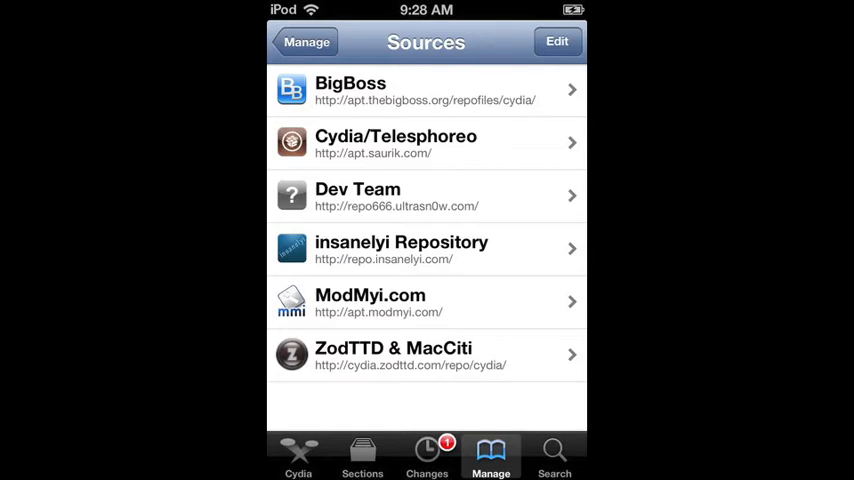
- Search Cydia for 'Black box' and open the Black Box Recorder 1.0 details page
left_click(305, 42)
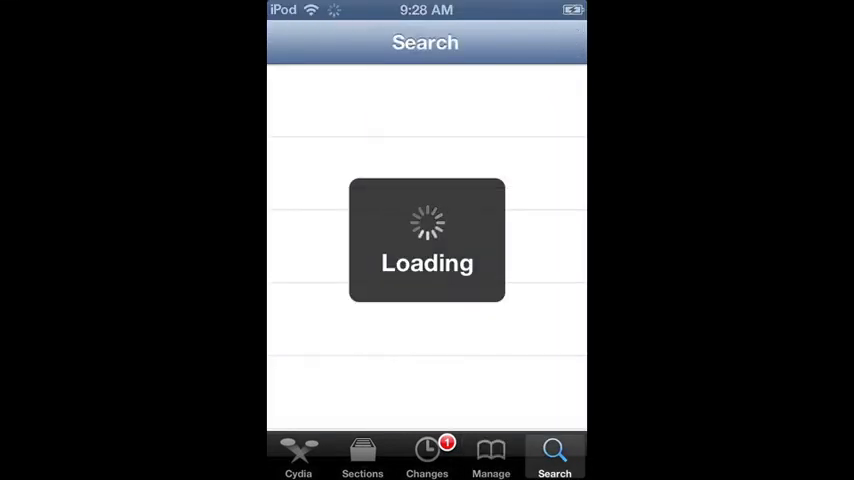
type("Black box")
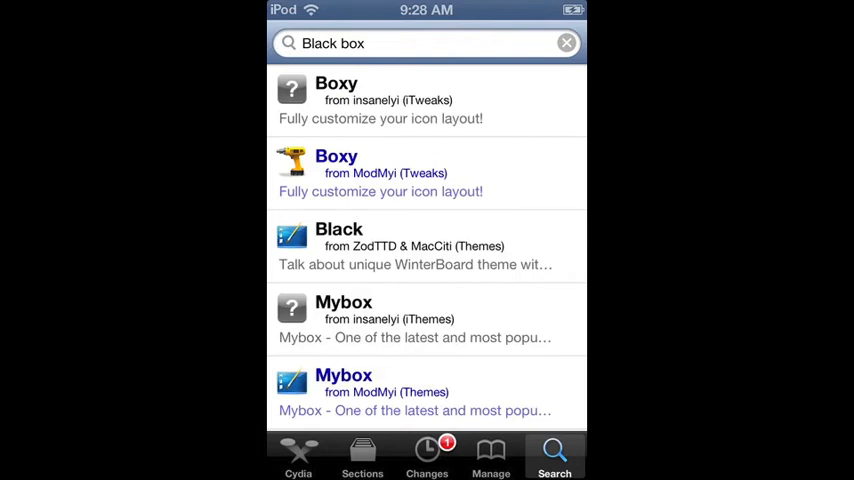
left_click(420, 43)
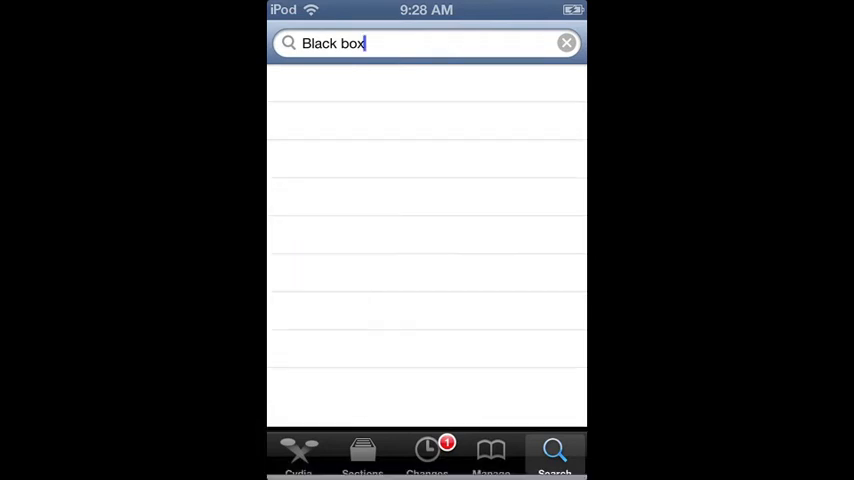
left_click(420, 43)
type(".")
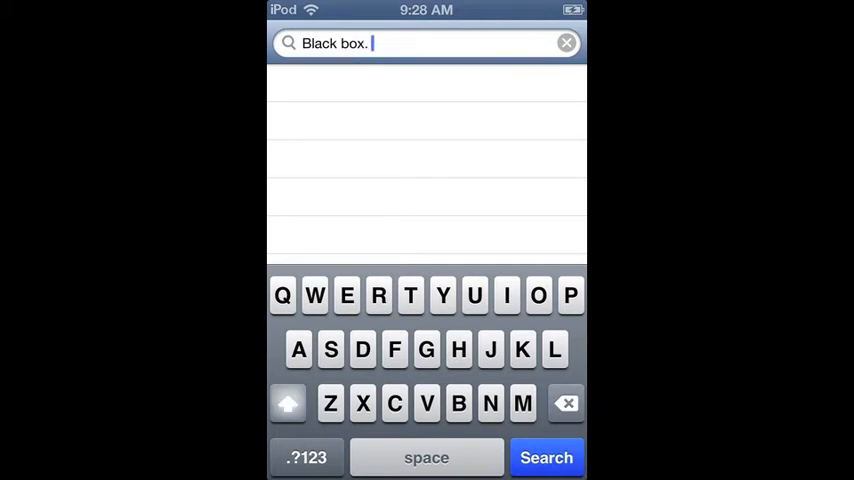
left_click(566, 403)
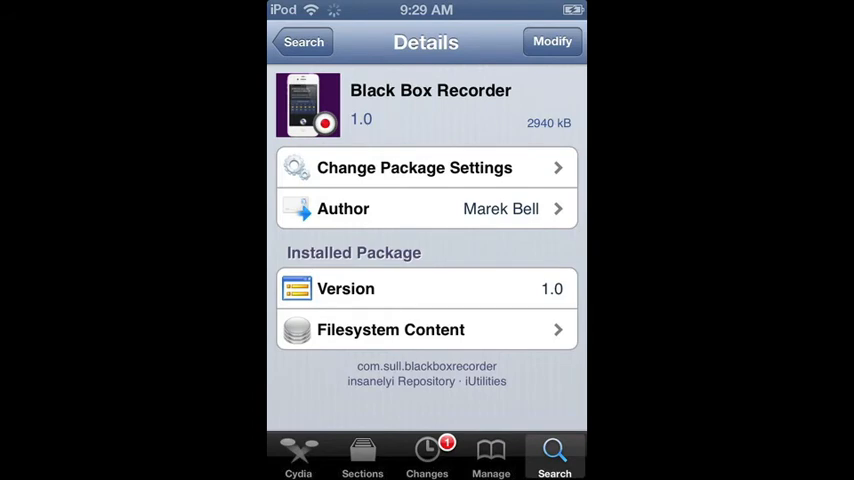
- View and cancel Black Box Recorder's Modify options, then dismiss the recording panel to the home screen
left_click(552, 42)
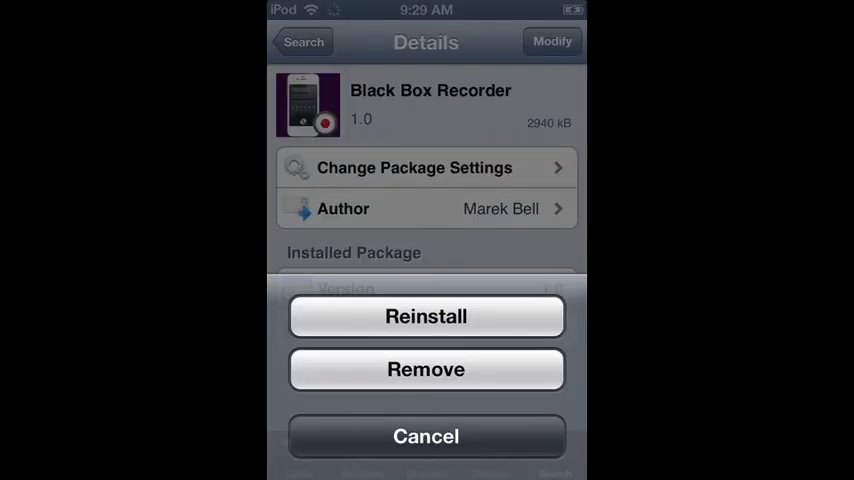
left_click(426, 436)
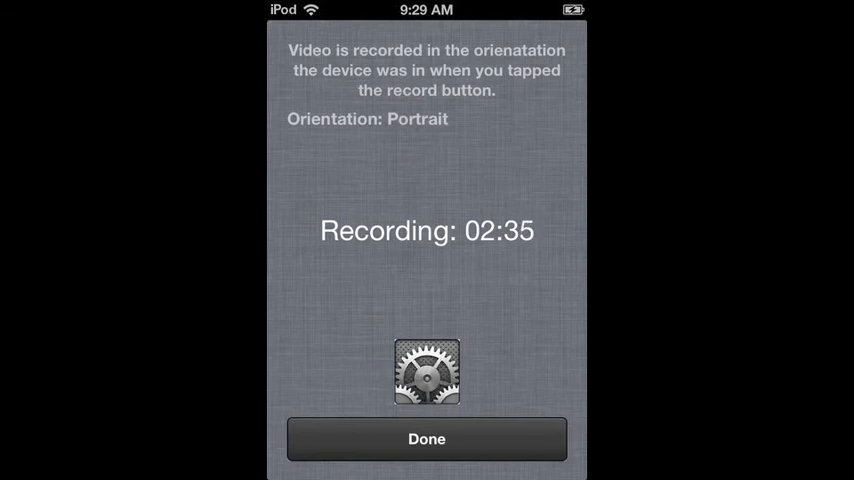
left_click(427, 438)
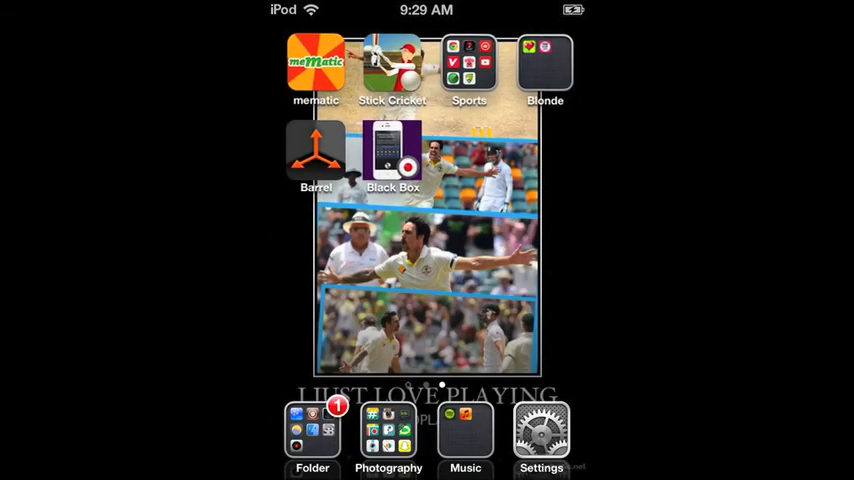